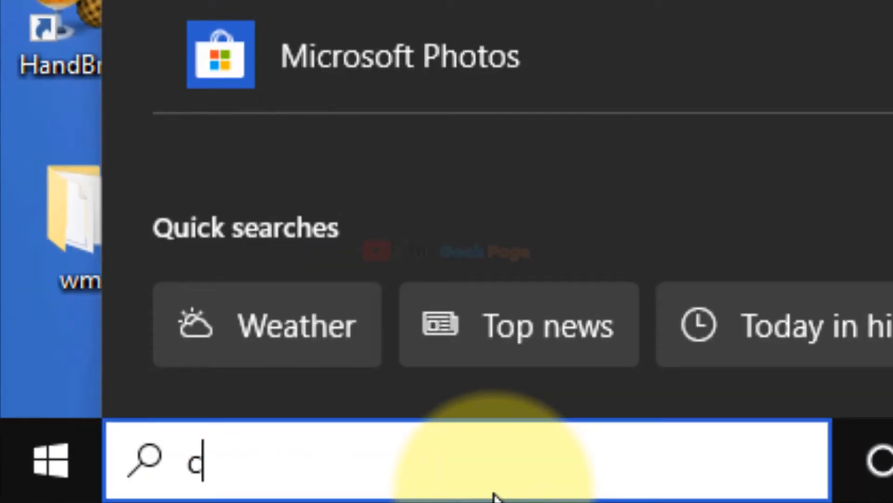
Step: Search 'control panel' from the taskbar and launch Control Panel
{"action": "type", "text": "ontrol panel"}
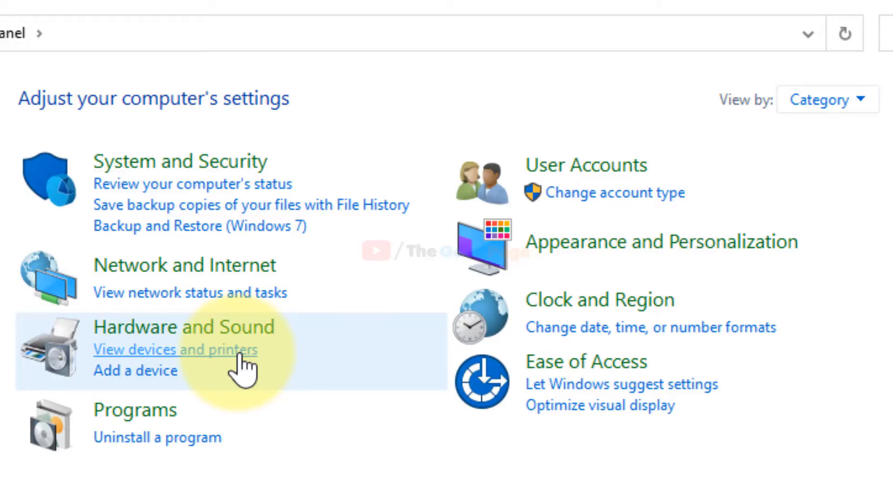
Step: Go to Devices and Printers and view what's printing on the Canon E470 series
{"action": "left_click", "coordinate": [174, 349]}
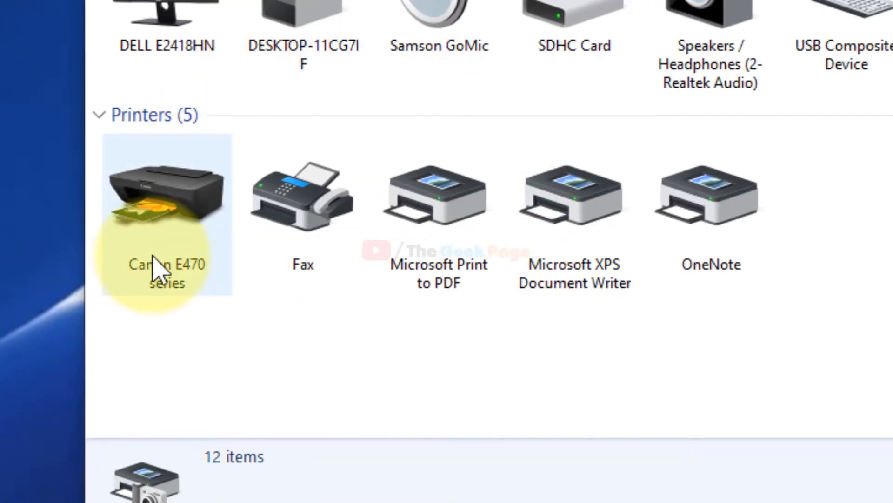
{"action": "mouse_move", "coordinate": [183, 222]}
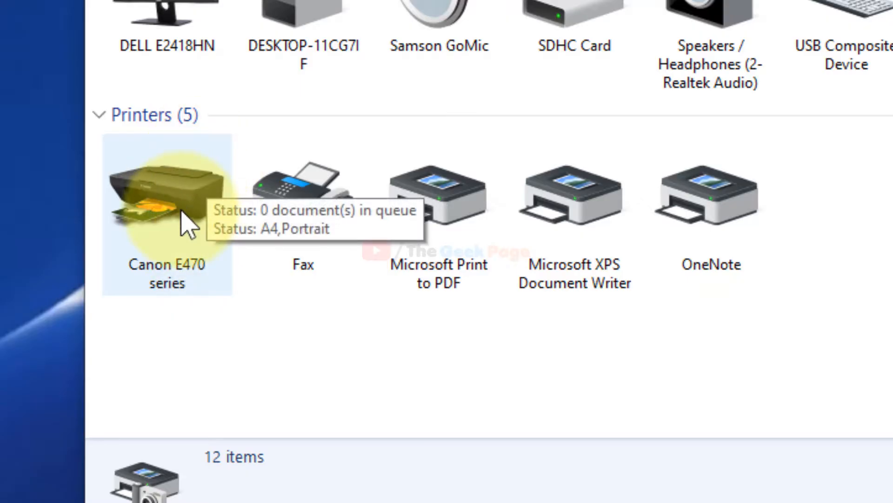
{"action": "mouse_move", "coordinate": [197, 288]}
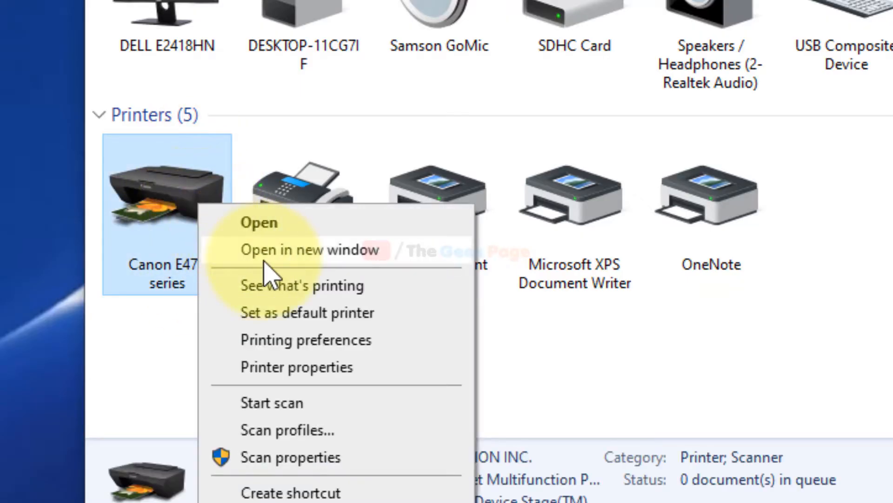
{"action": "mouse_move", "coordinate": [378, 301]}
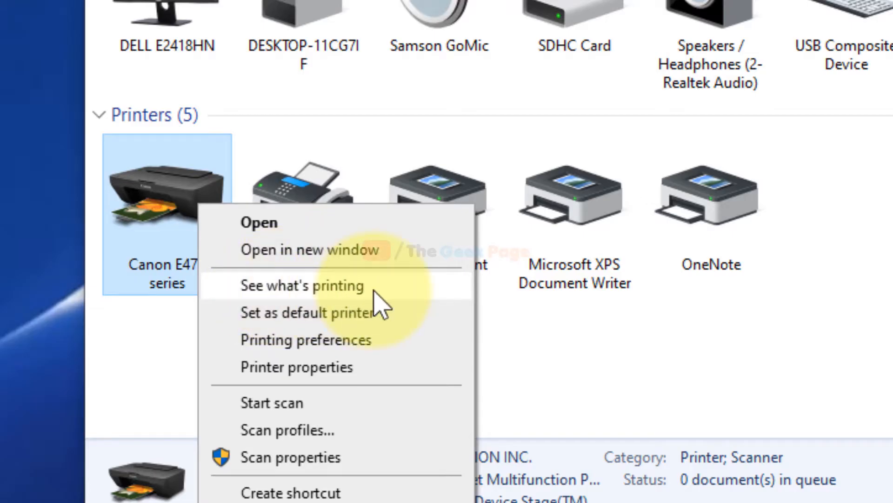
{"action": "left_click", "coordinate": [303, 286]}
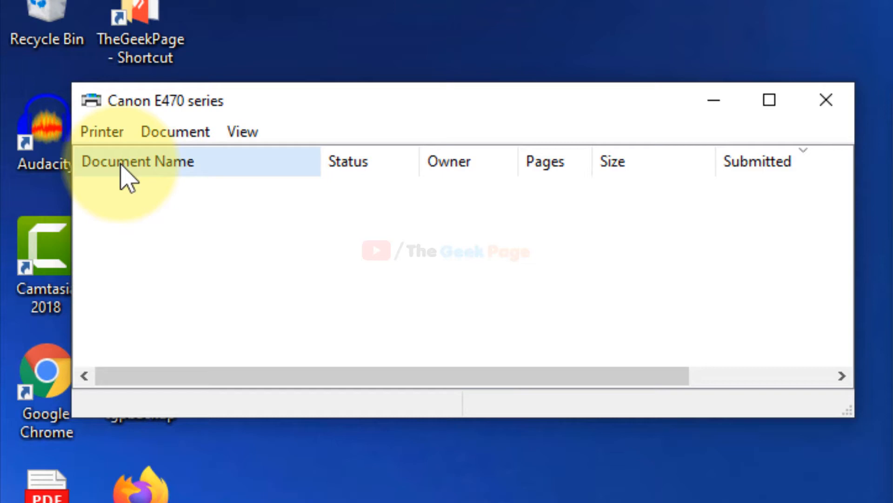
Step: Toggle 'Use Printer Offline' on and back off so the Canon E470 ends online, then verify
{"action": "left_click", "coordinate": [102, 132]}
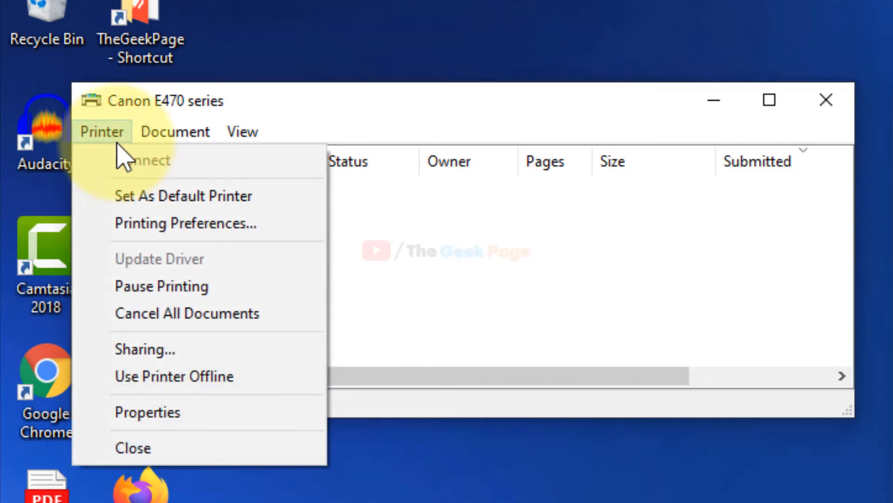
{"action": "mouse_move", "coordinate": [136, 181]}
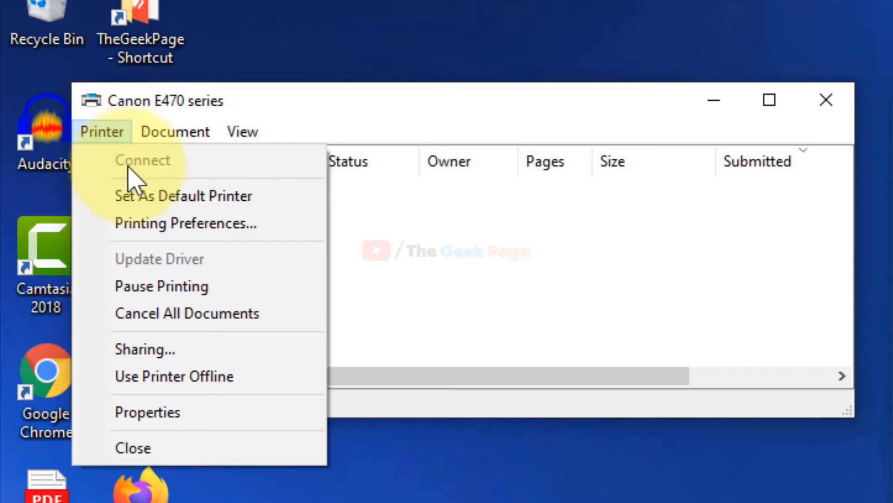
{"action": "mouse_move", "coordinate": [174, 376]}
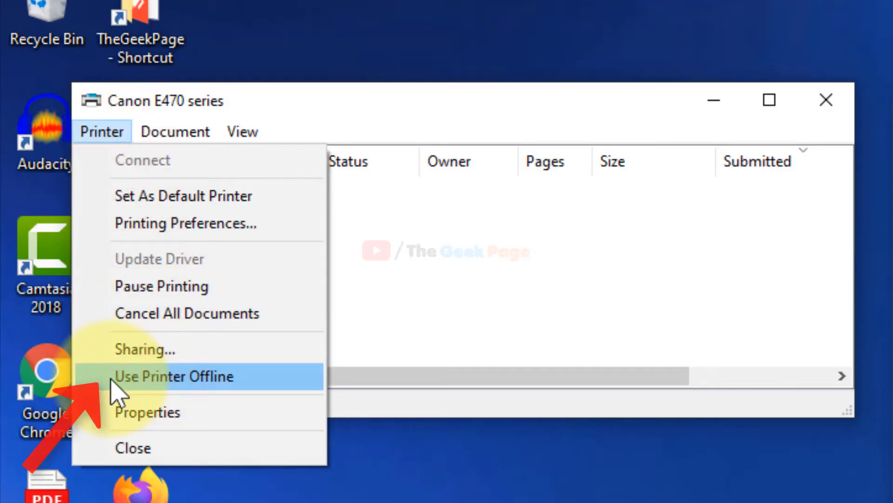
{"action": "left_click", "coordinate": [174, 376]}
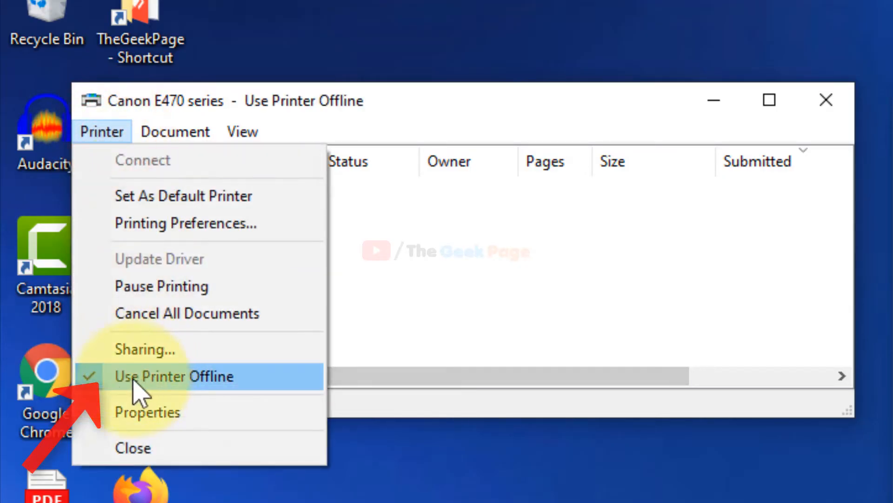
{"action": "left_click", "coordinate": [174, 376]}
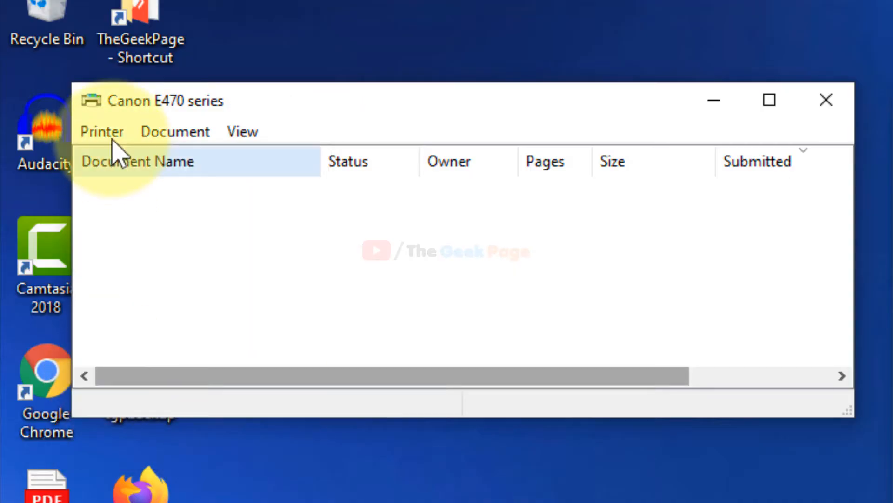
{"action": "left_click", "coordinate": [101, 132]}
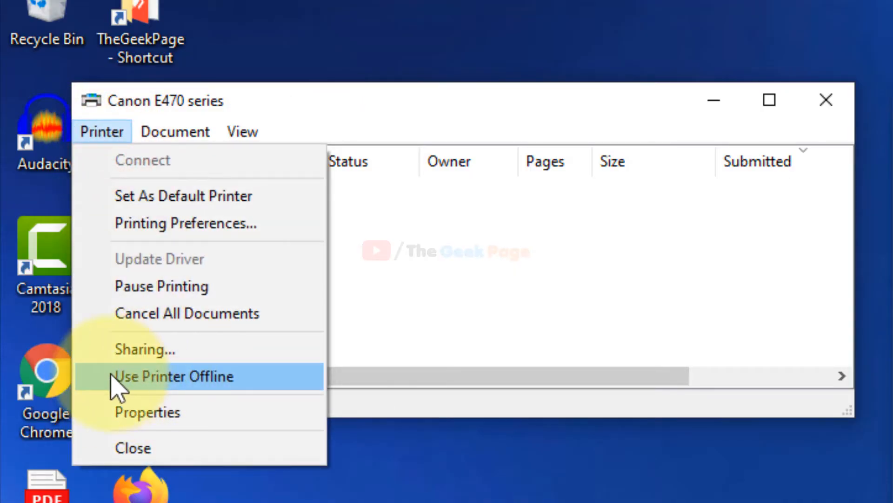
{"action": "mouse_move", "coordinate": [515, 268]}
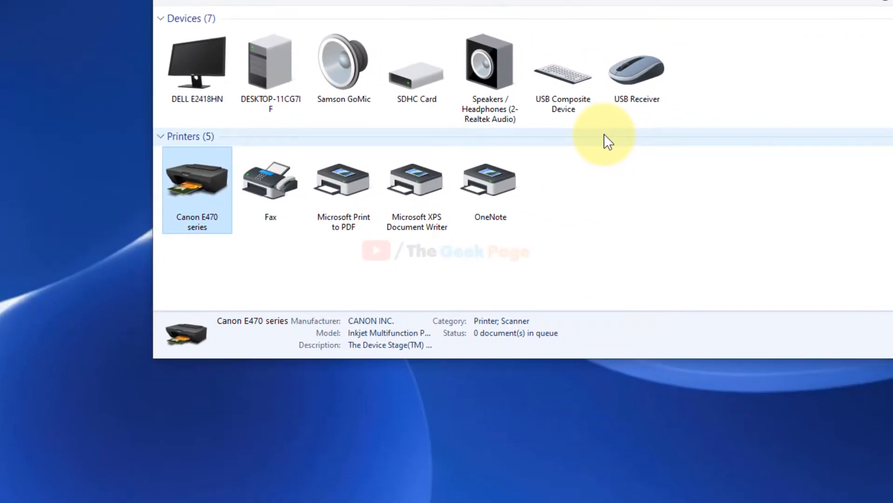
{"action": "mouse_move", "coordinate": [604, 205]}
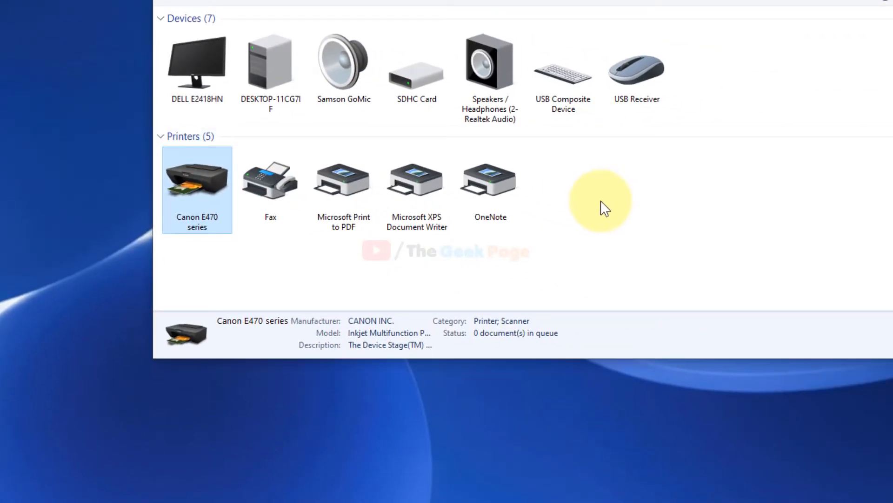
{"action": "mouse_move", "coordinate": [196, 228]}
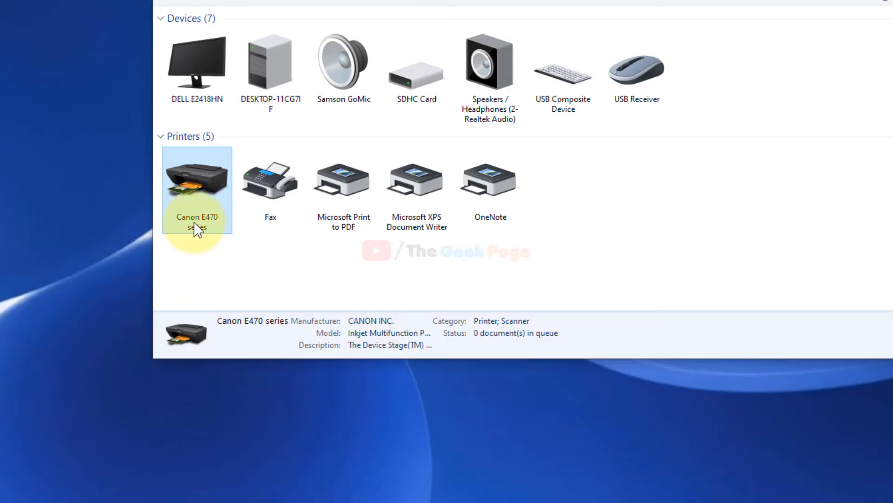
Step: Show the context actions for the Canon E470 series printer icon
{"action": "right_click", "coordinate": [196, 179]}
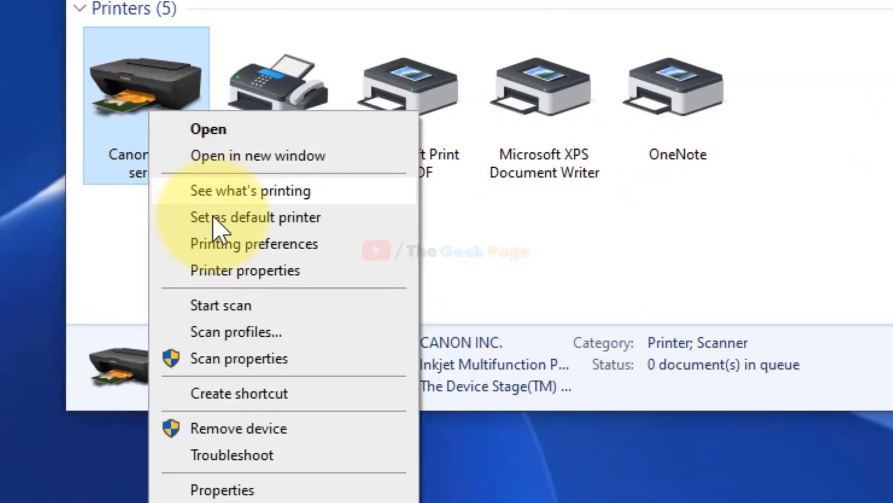
{"action": "mouse_move", "coordinate": [301, 285]}
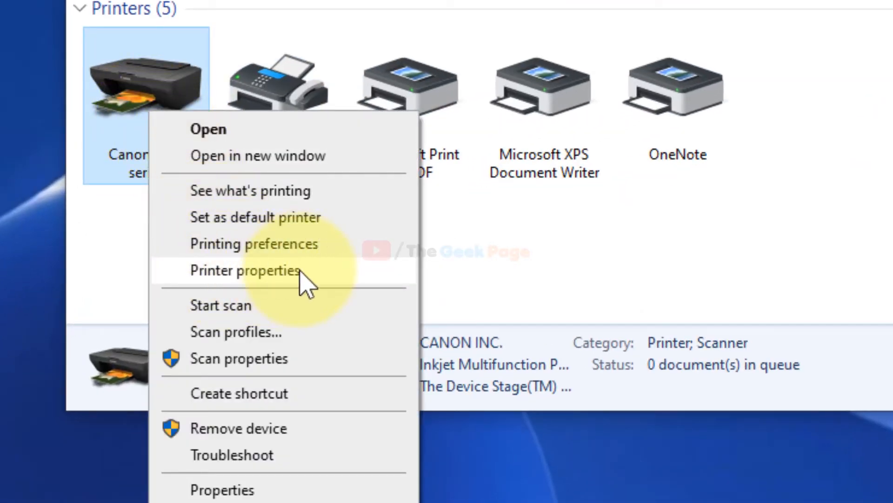
Step: From Printer properties' Ports tab, configure the checked WSD port
{"action": "left_click", "coordinate": [245, 270]}
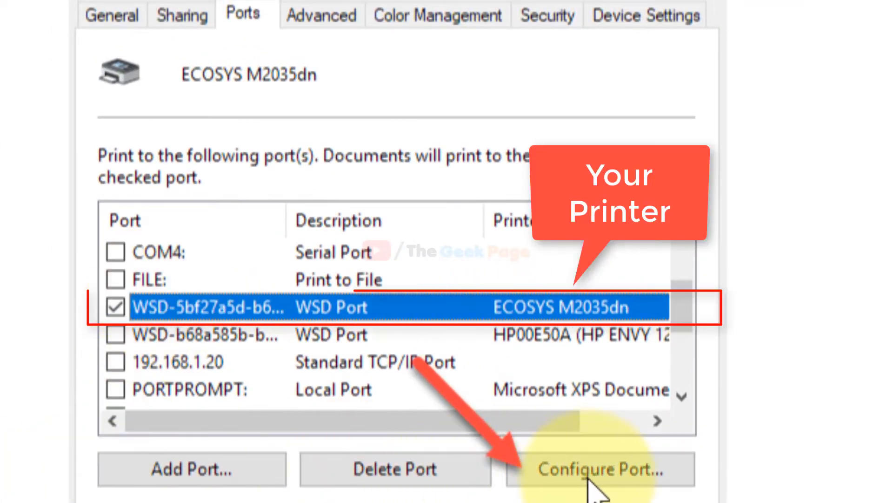
{"action": "mouse_move", "coordinate": [393, 333]}
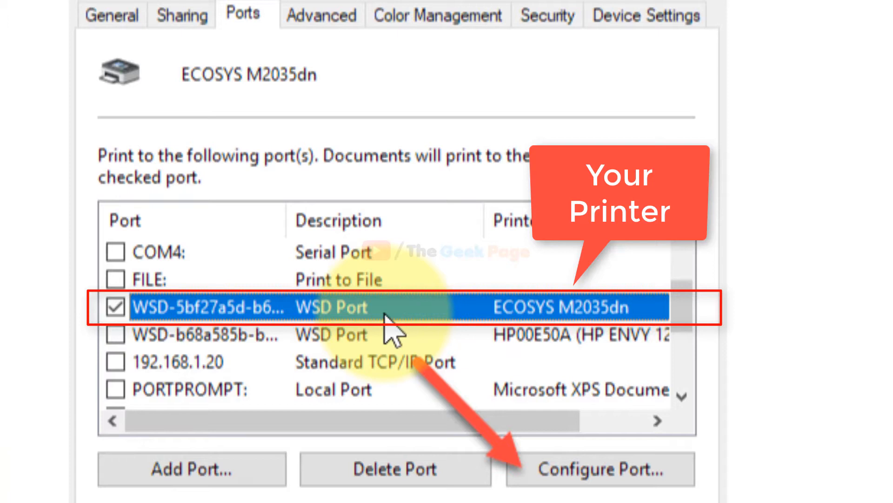
{"action": "mouse_move", "coordinate": [530, 336]}
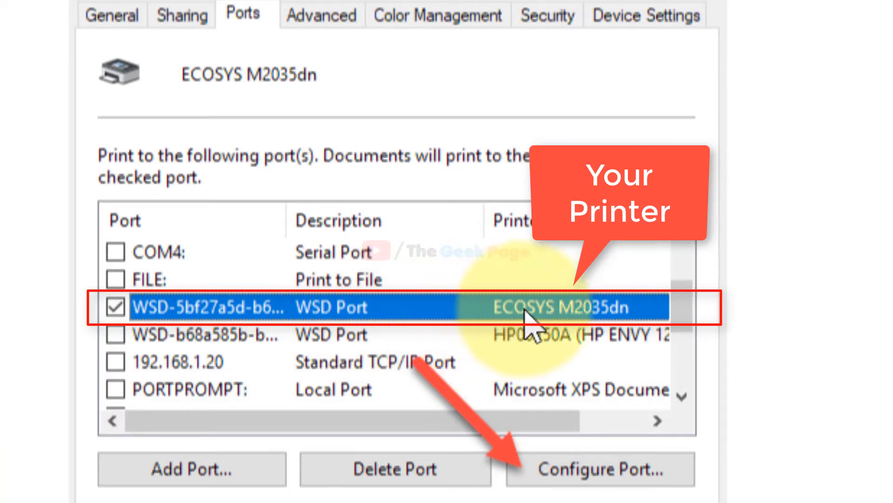
{"action": "mouse_move", "coordinate": [118, 318]}
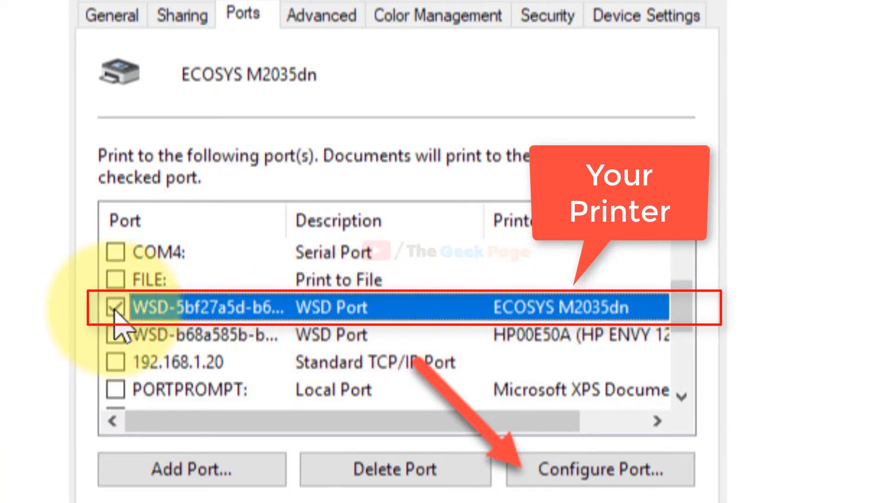
{"action": "mouse_move", "coordinate": [590, 481]}
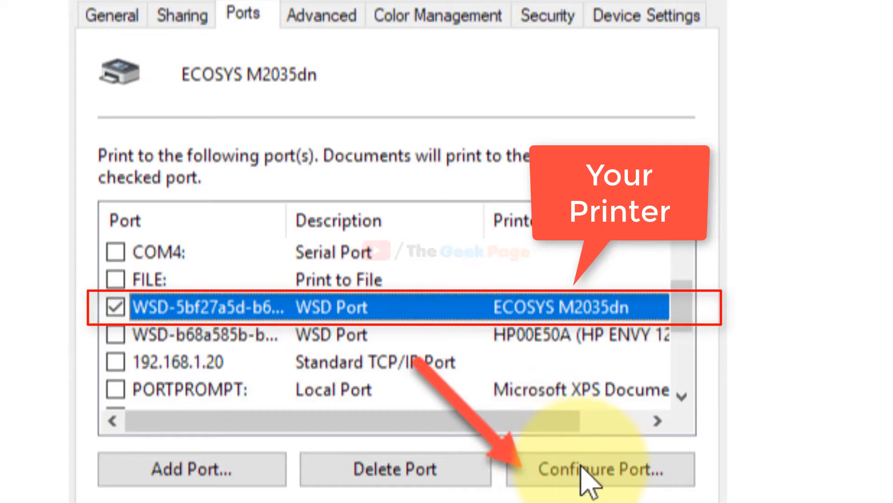
{"action": "left_click", "coordinate": [594, 469]}
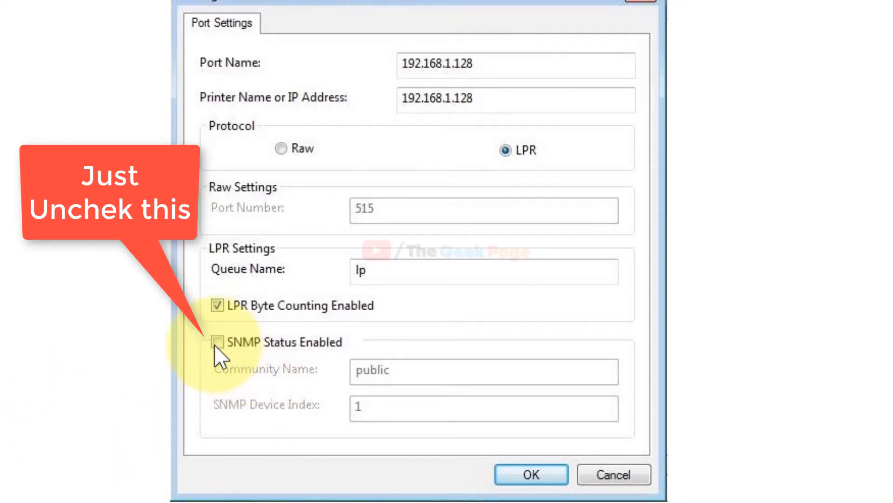
{"action": "mouse_move", "coordinate": [296, 351]}
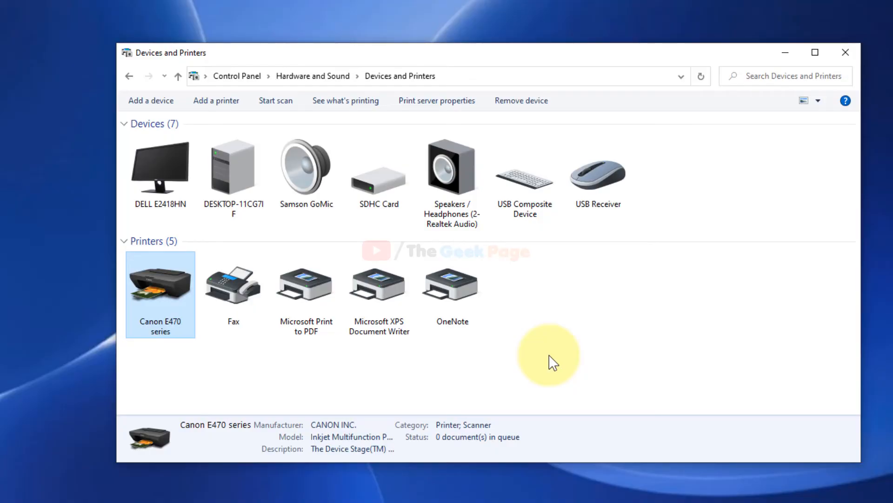
Step: Search 'advanced sharing settings' to reach the sharing options
{"action": "left_click", "coordinate": [846, 52]}
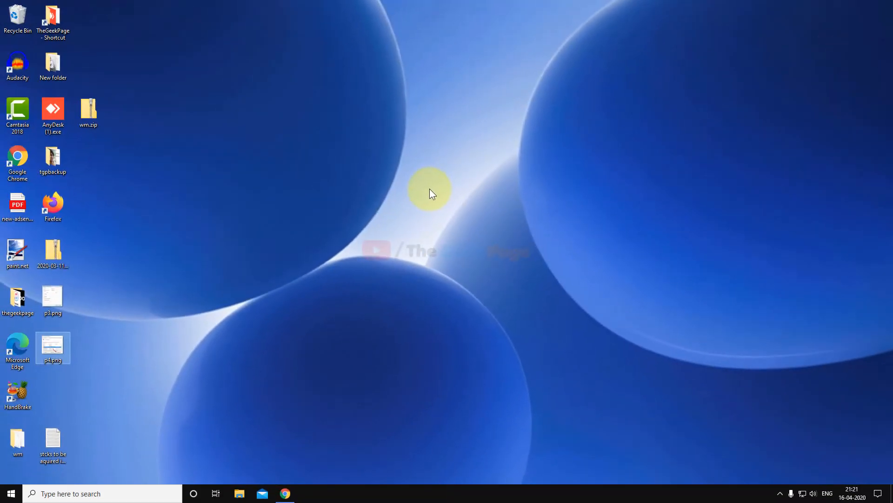
{"action": "left_click", "coordinate": [102, 493]}
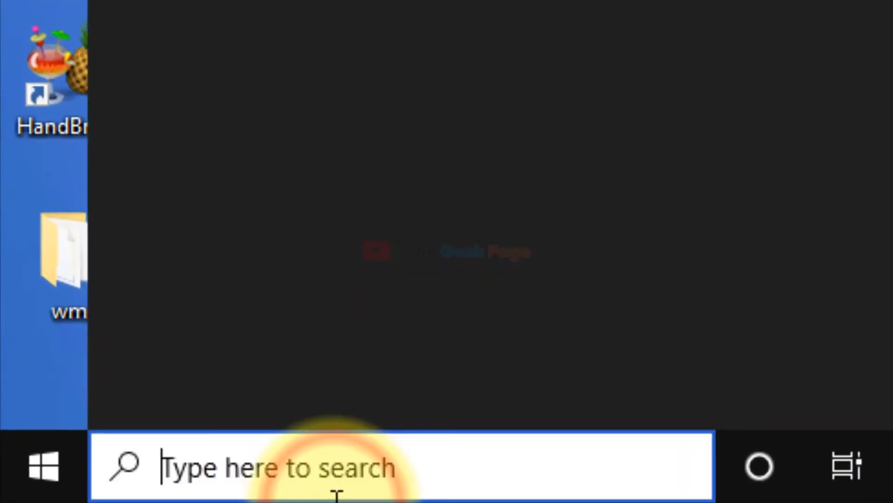
{"action": "type", "text": "advanced s"}
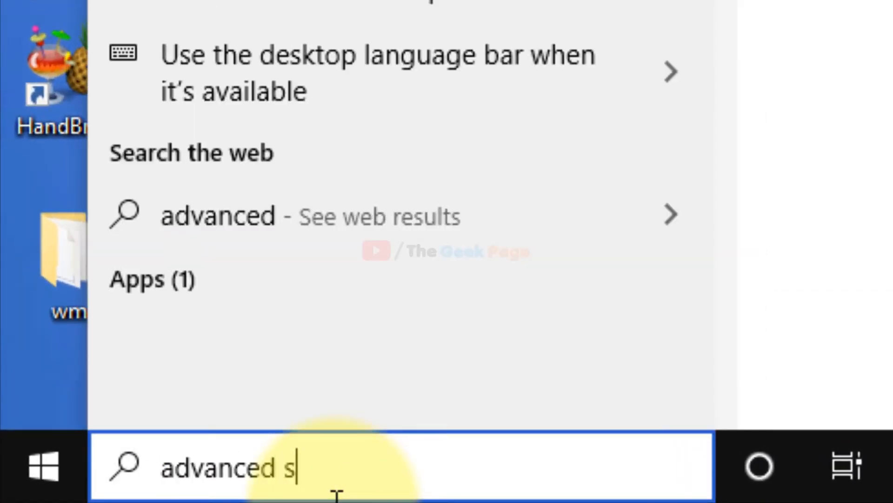
{"action": "type", "text": "sharing"}
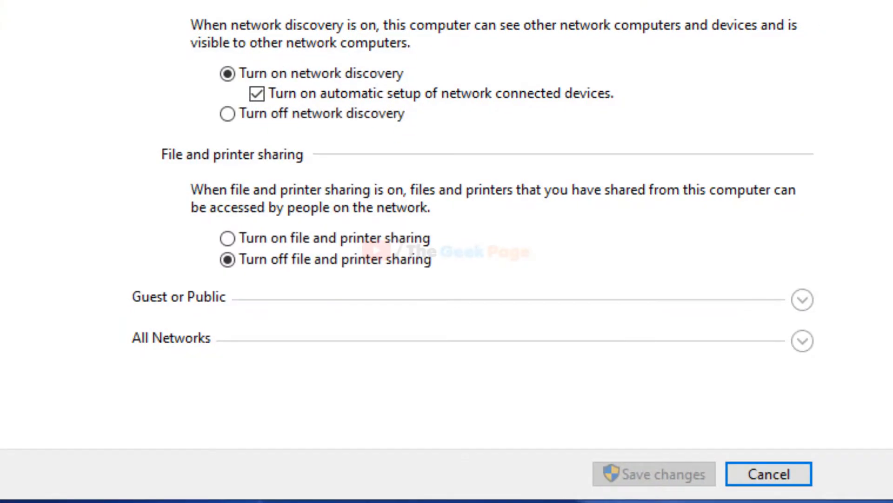
{"action": "mouse_move", "coordinate": [244, 251]}
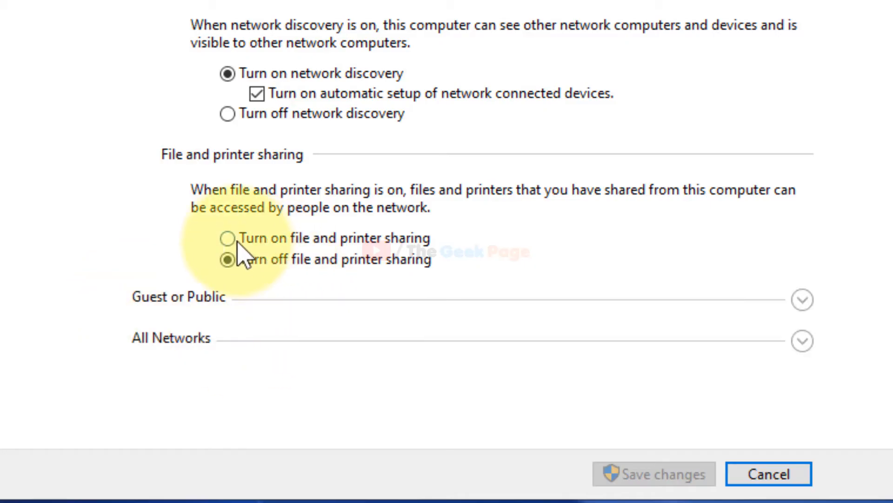
Step: Turn on file and printer sharing under the Private profile and save changes
{"action": "left_click", "coordinate": [228, 237]}
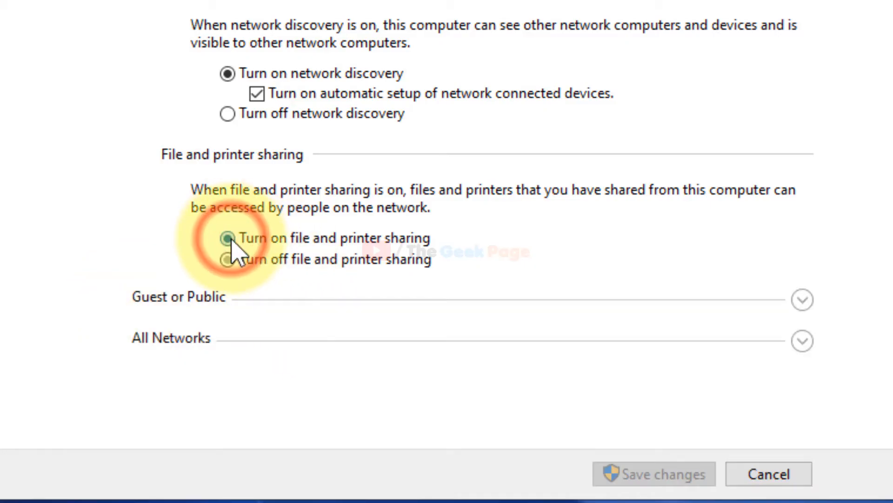
{"action": "left_click", "coordinate": [227, 237]}
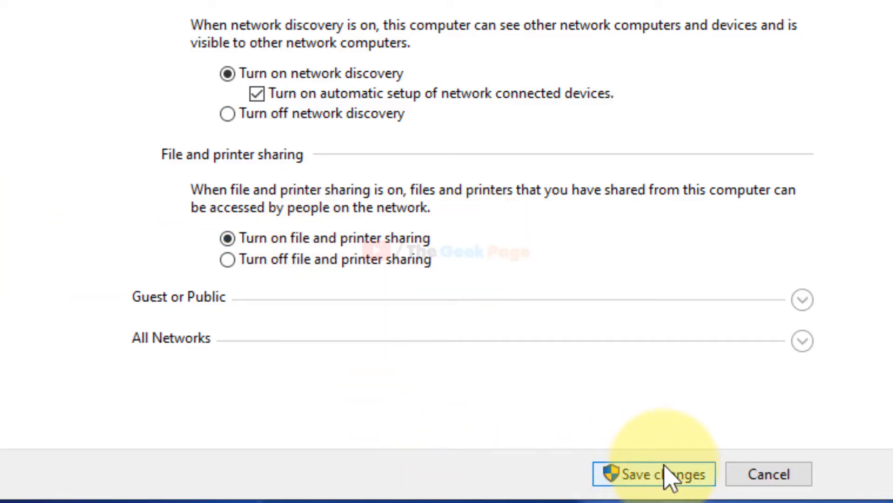
{"action": "left_click", "coordinate": [654, 474]}
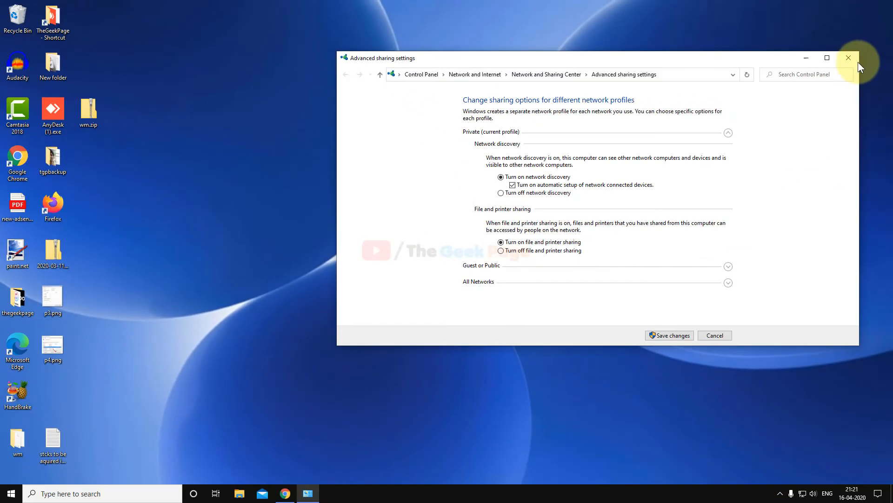
Step: Leave the sharing settings and bring up Print Spooler's properties in Services
{"action": "left_click", "coordinate": [849, 58]}
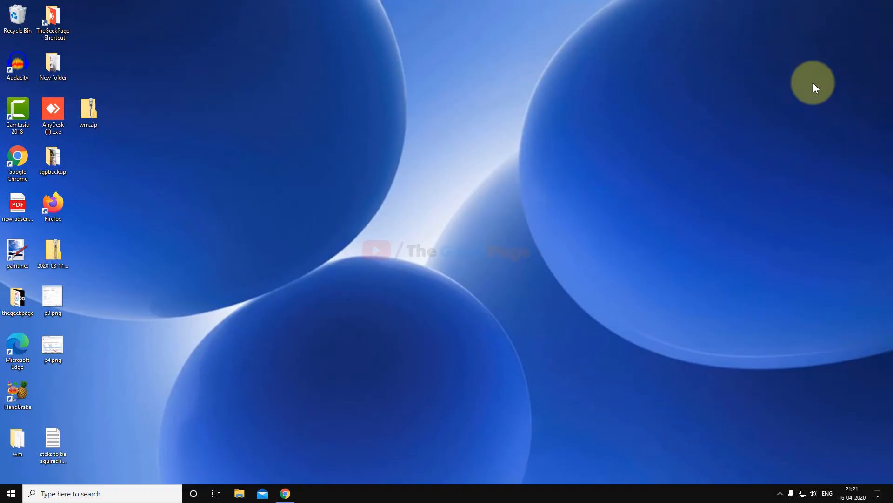
{"action": "mouse_move", "coordinate": [311, 244]}
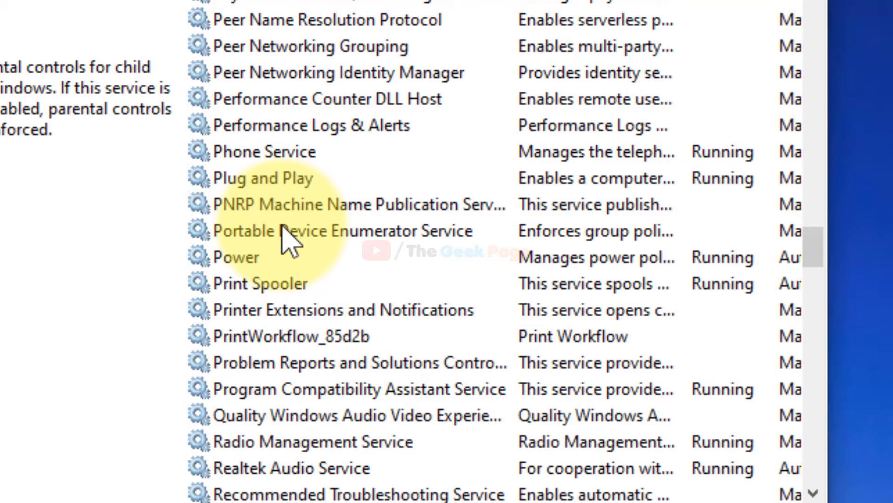
{"action": "left_click", "coordinate": [260, 283]}
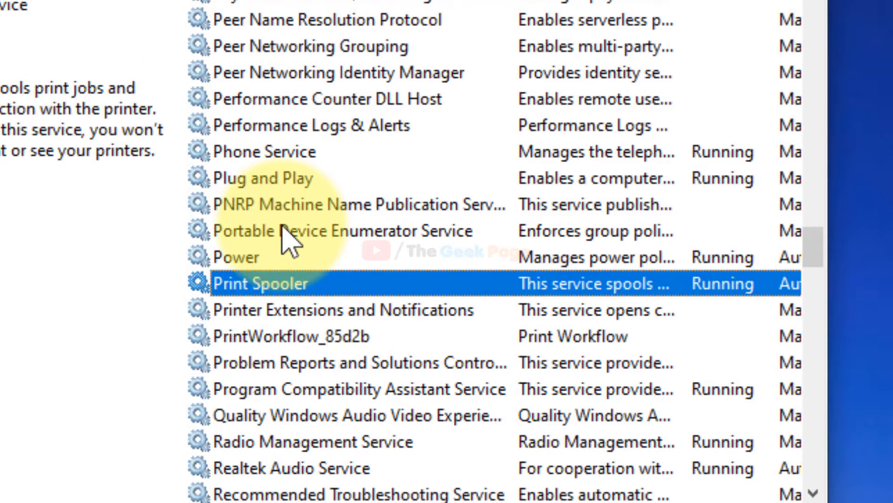
{"action": "mouse_move", "coordinate": [325, 298]}
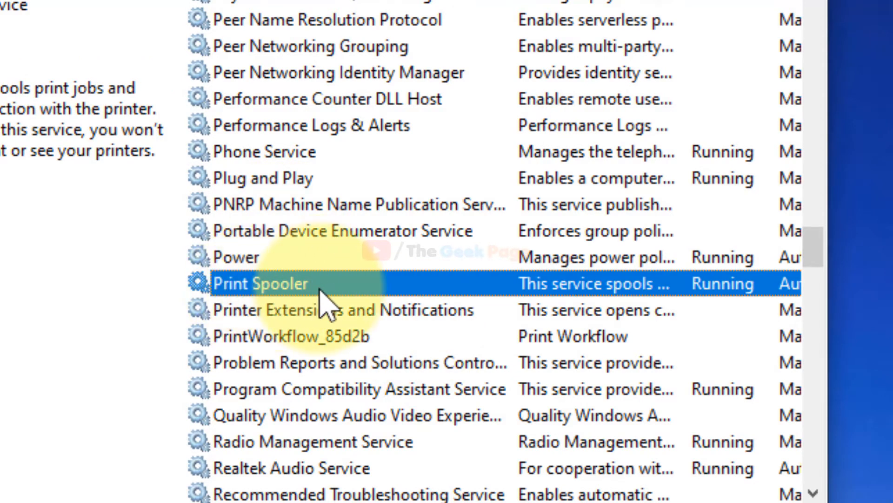
{"action": "double_click", "coordinate": [260, 283]}
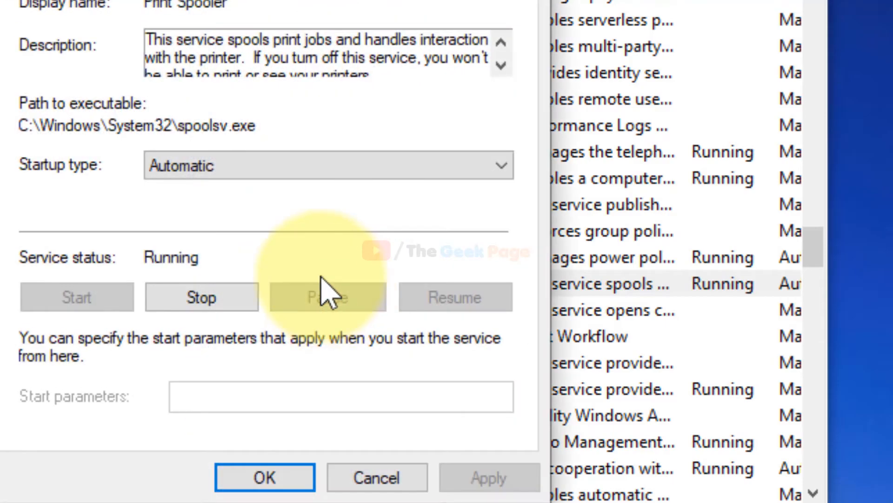
Step: Set Print Spooler's startup type to Automatic, keep it running, and confirm with OK
{"action": "left_click", "coordinate": [328, 166]}
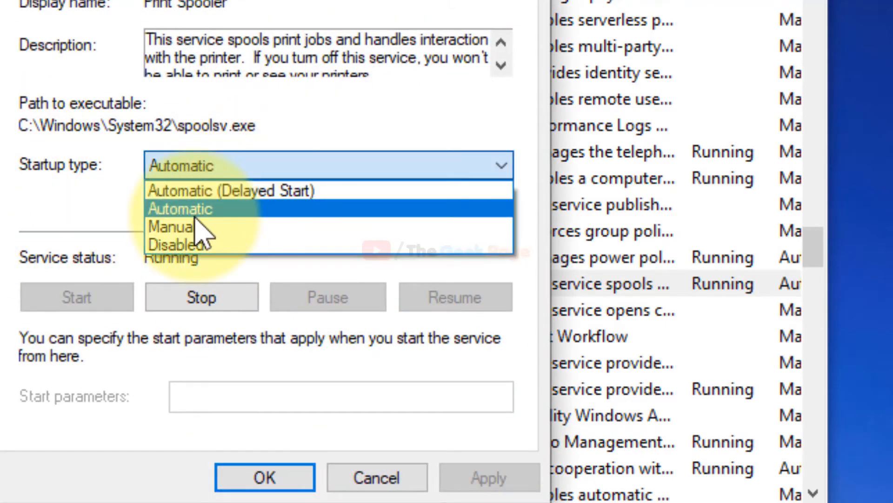
{"action": "left_click", "coordinate": [180, 208]}
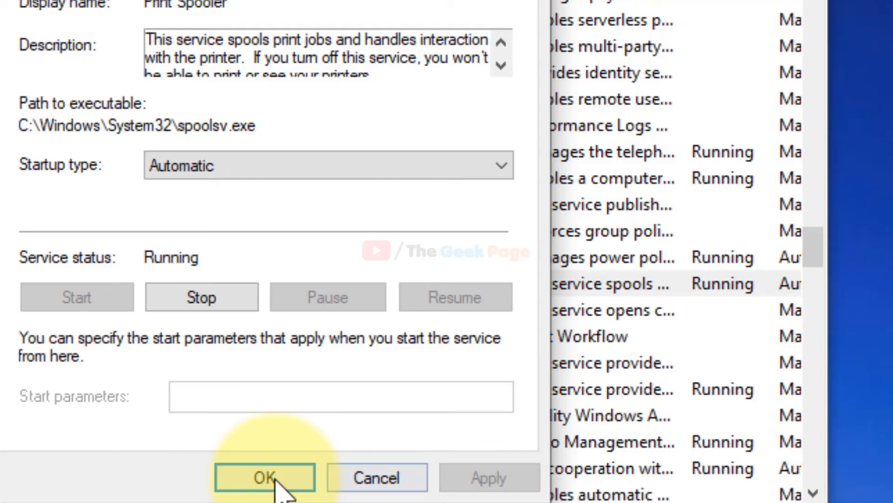
{"action": "left_click", "coordinate": [263, 477]}
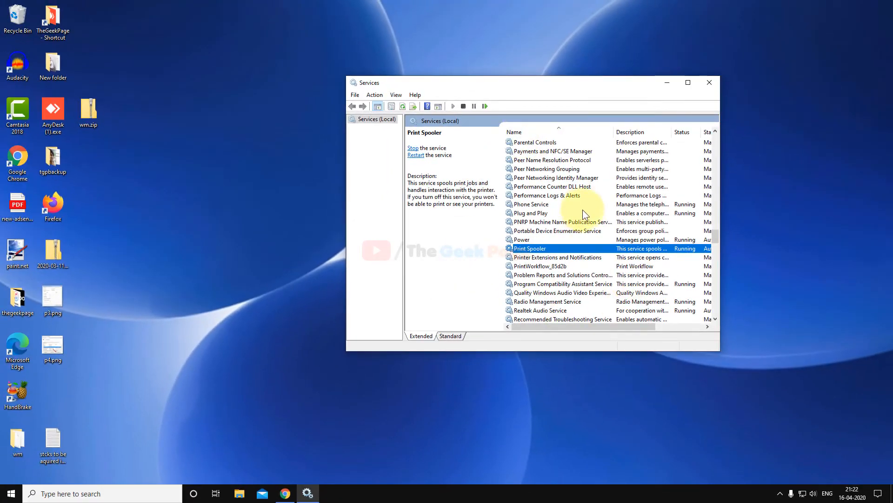
Step: Close Services and launch Device Manager via search for 'device manager'
{"action": "left_click", "coordinate": [709, 82]}
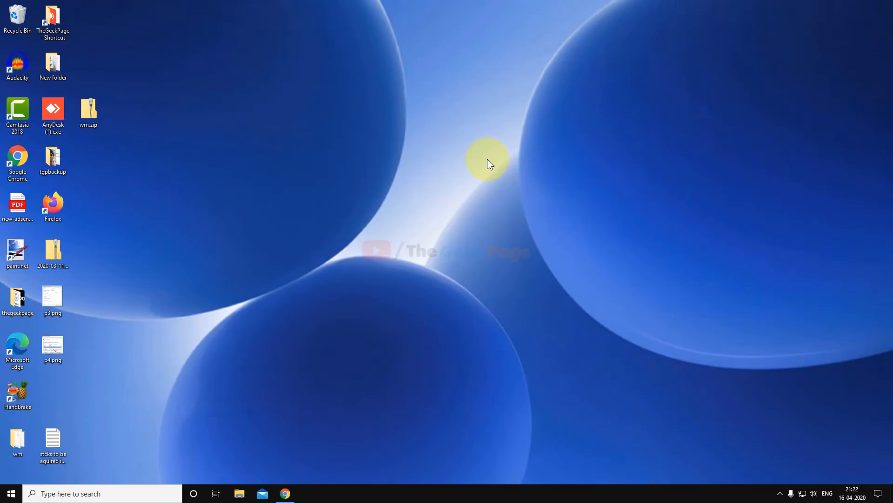
{"action": "left_click", "coordinate": [86, 493]}
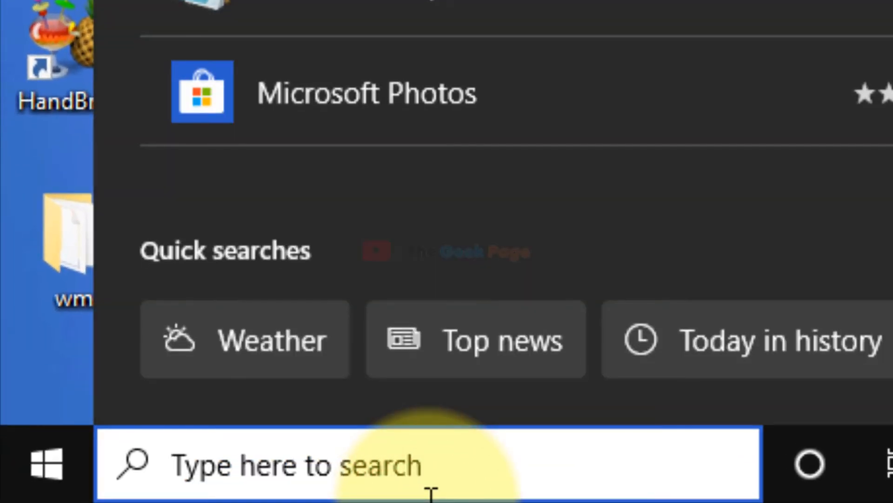
{"action": "type", "text": "device manager"}
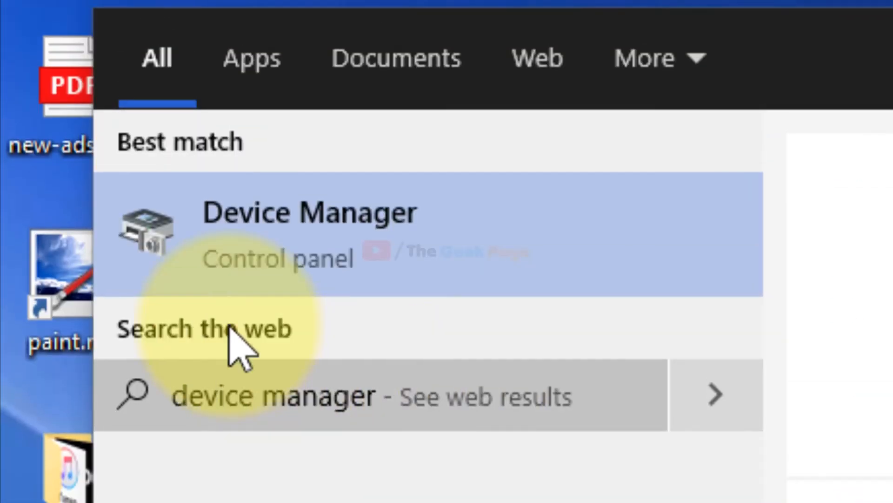
{"action": "left_click", "coordinate": [309, 234]}
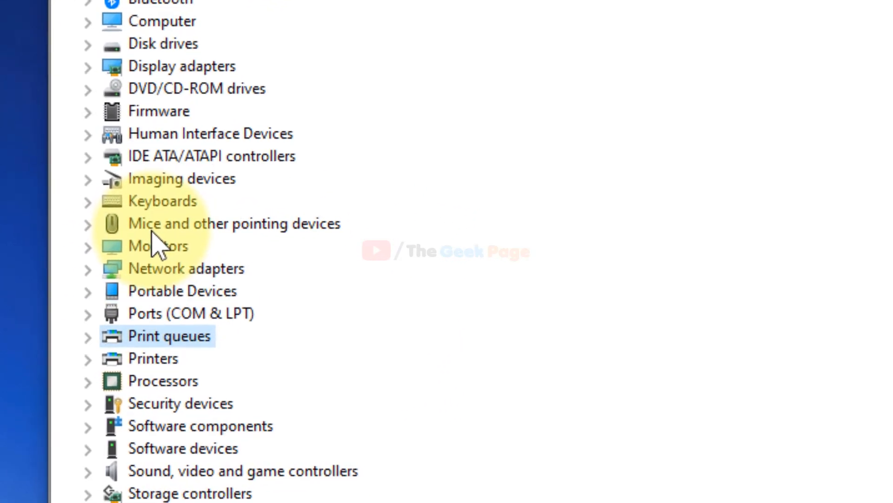
Step: Expand the Printers category to reveal the Canon E470 series printer
{"action": "scroll", "scroll_direction": "down", "scroll_amount": 3}
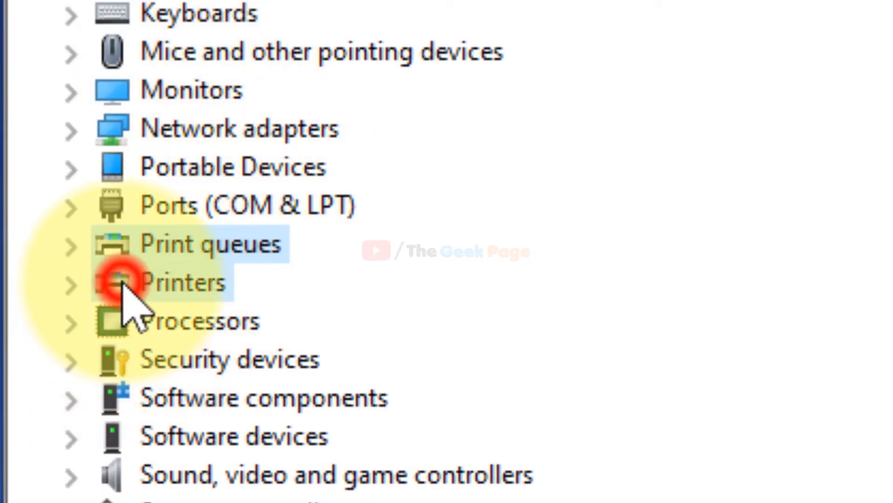
{"action": "left_click", "coordinate": [182, 282]}
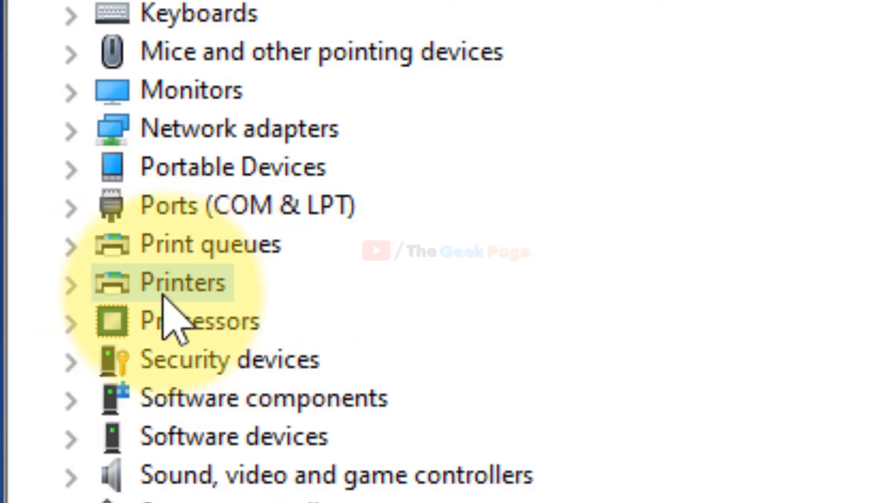
{"action": "left_click", "coordinate": [72, 283]}
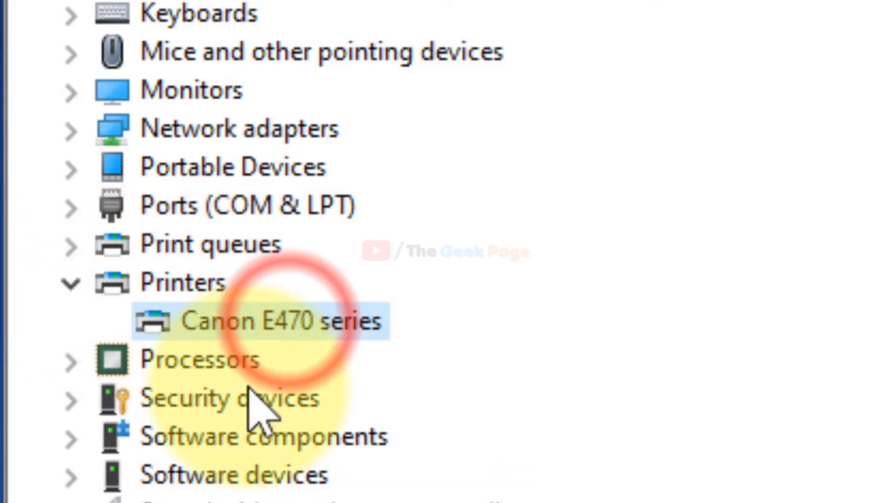
{"action": "mouse_move", "coordinate": [330, 347]}
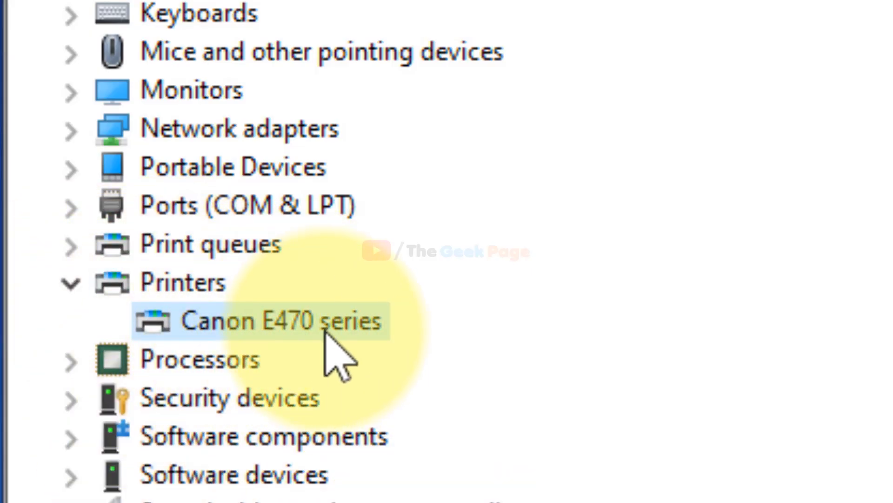